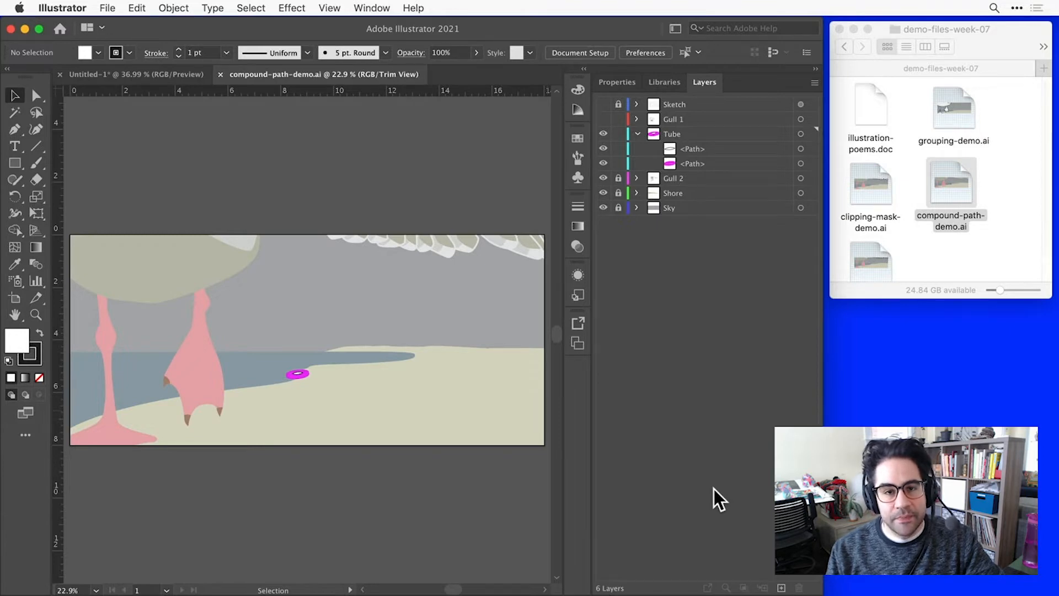
mouse_move(488, 439)
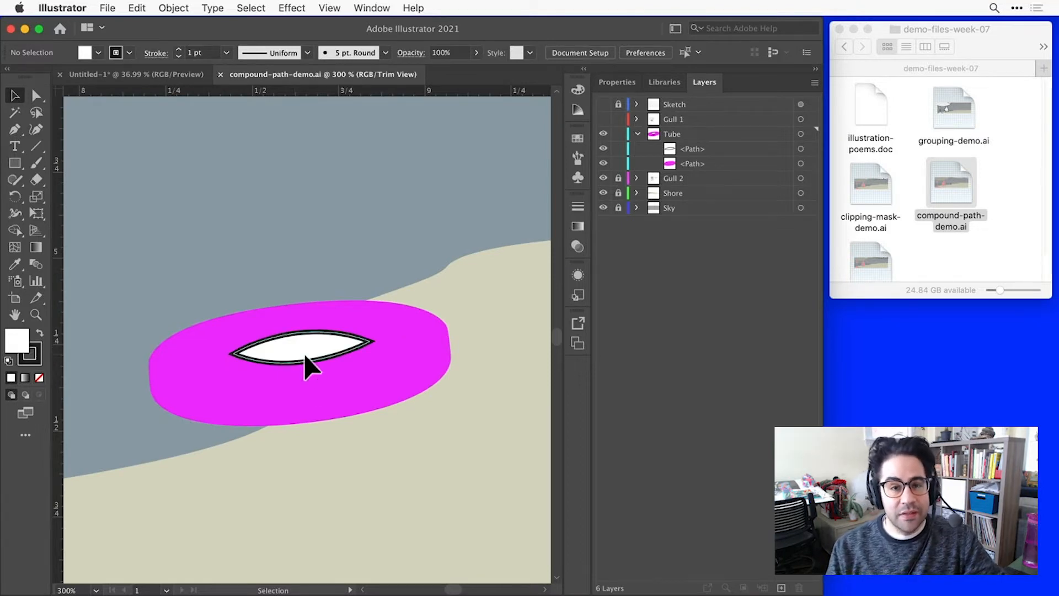
- Select the white hole shape inside the enlarged magenta inner tube
click(307, 367)
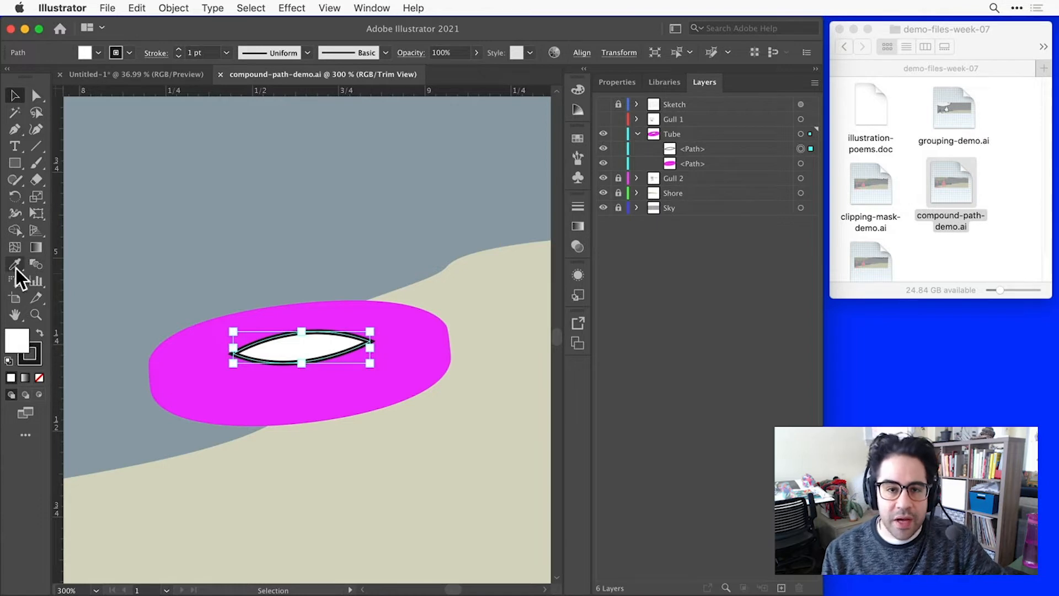
- Pick the Eyedropper tool to sample the sand colour for the hole's fill
click(16, 262)
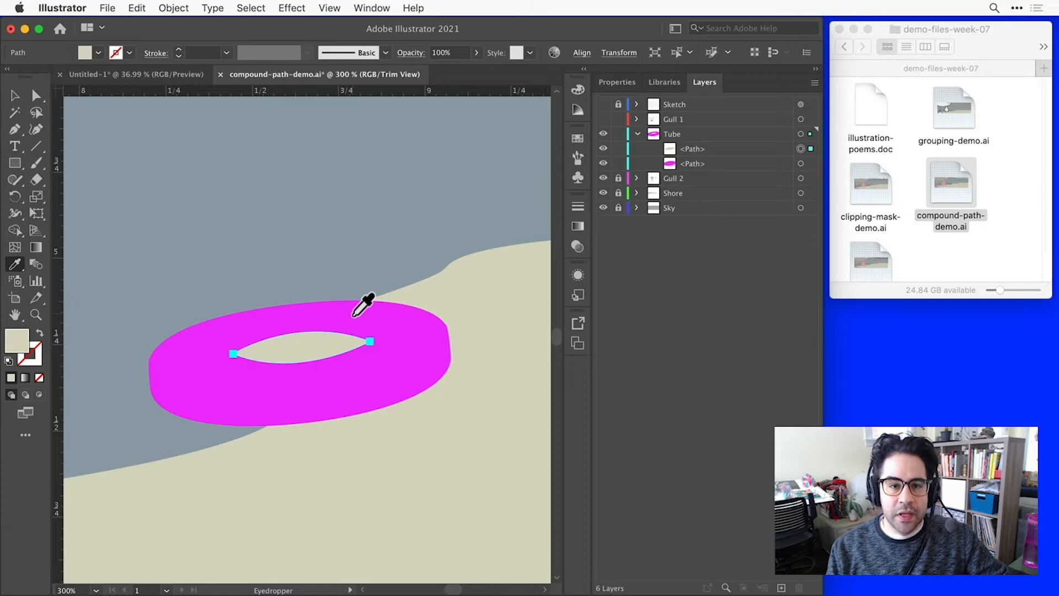
mouse_move(386, 291)
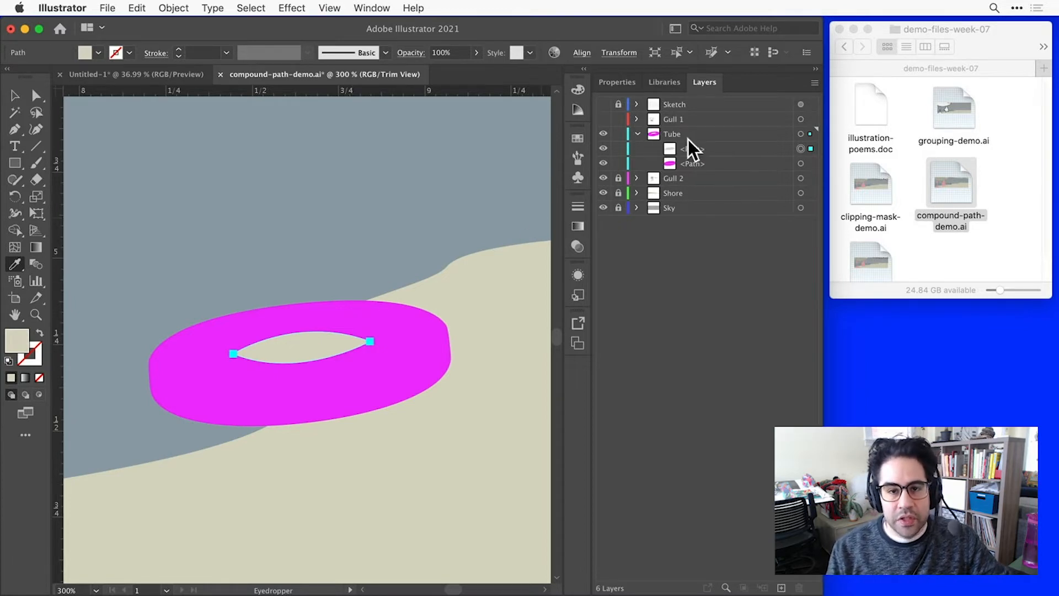
click(713, 148)
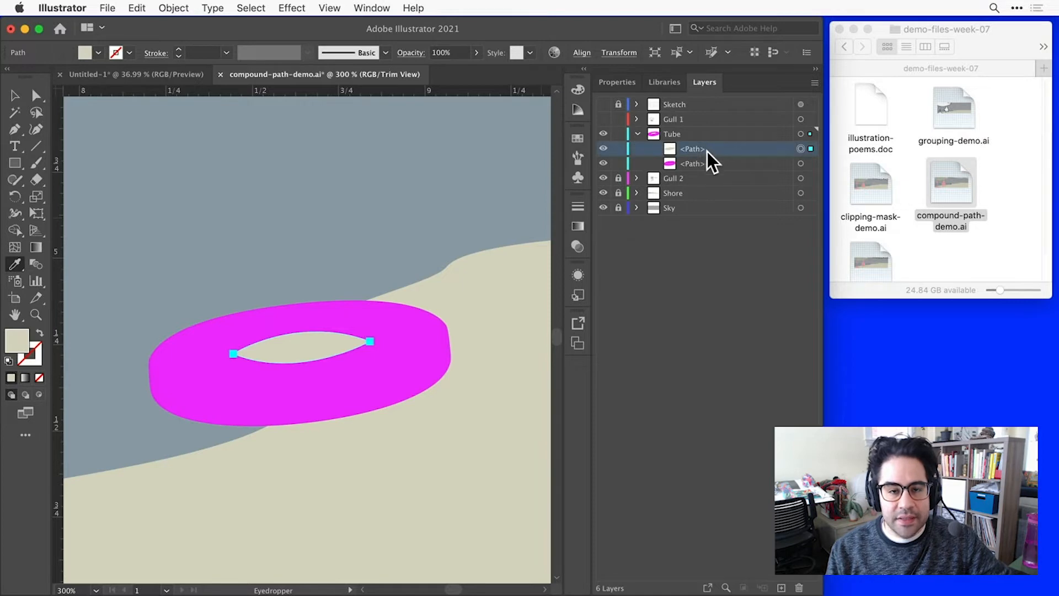
click(714, 163)
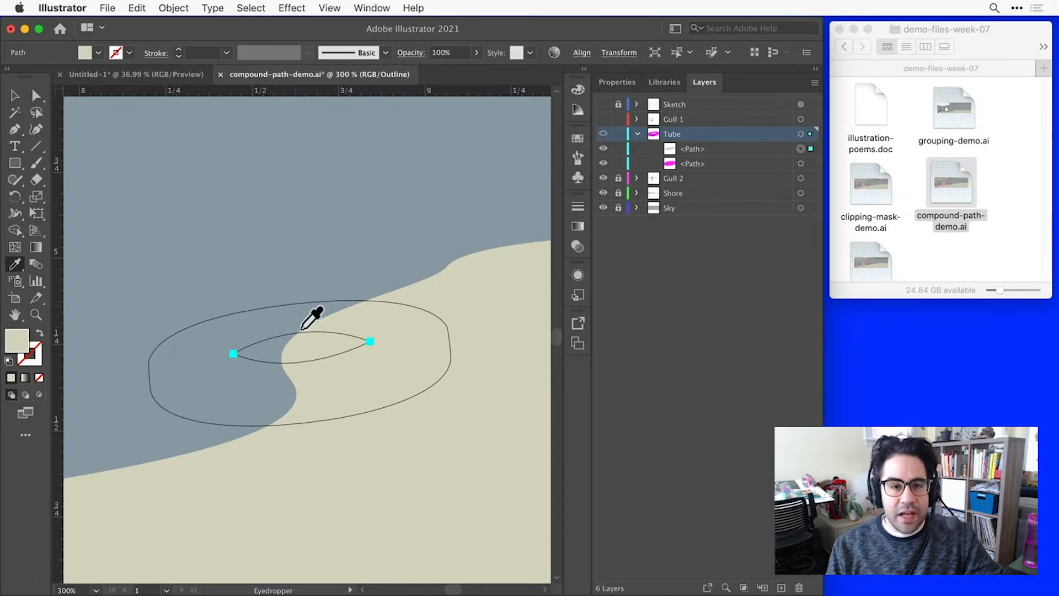
mouse_move(294, 422)
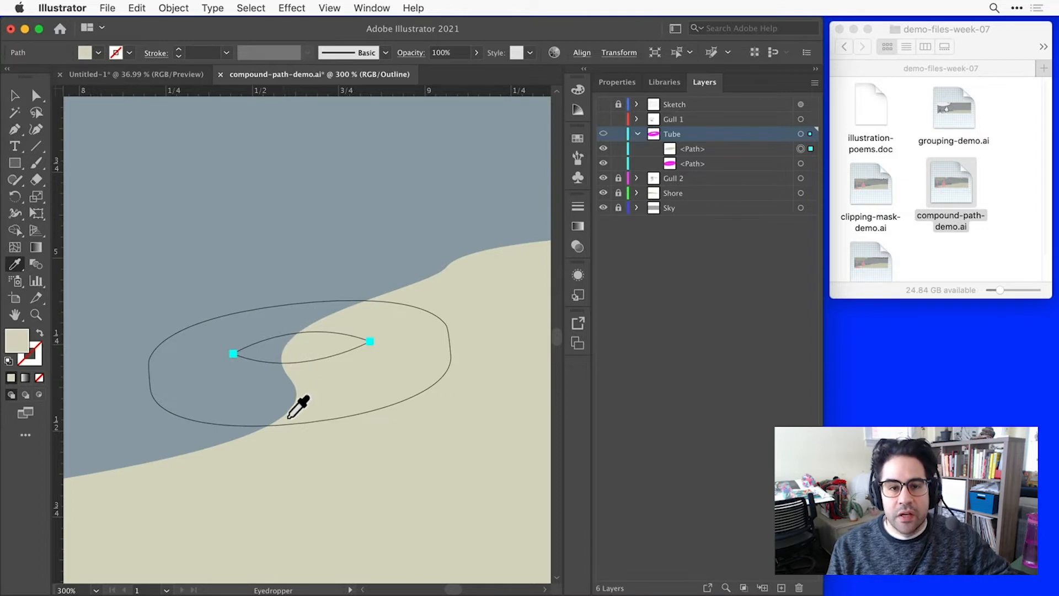
mouse_move(393, 298)
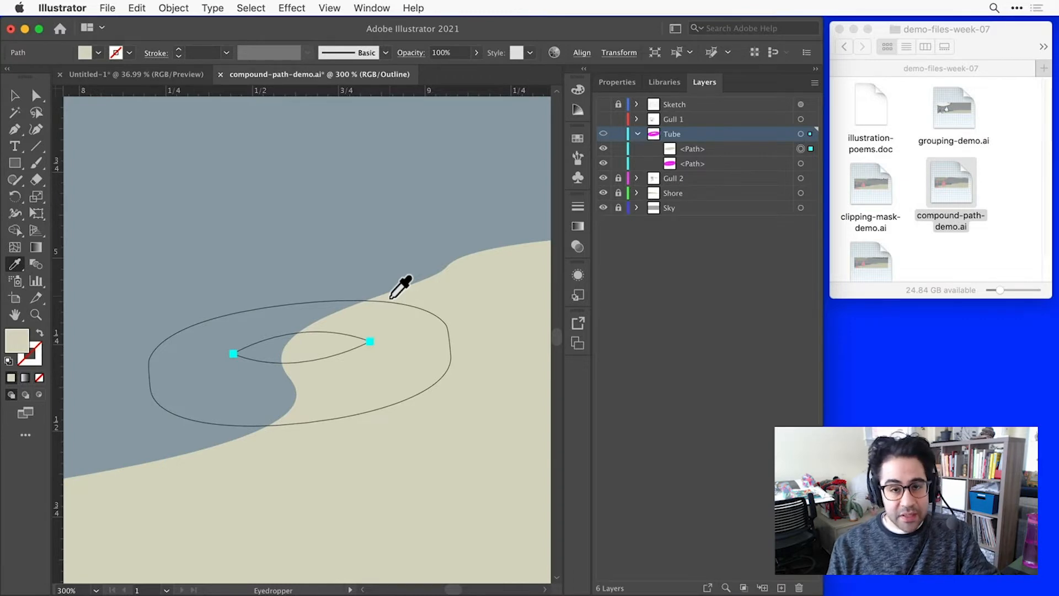
mouse_move(304, 346)
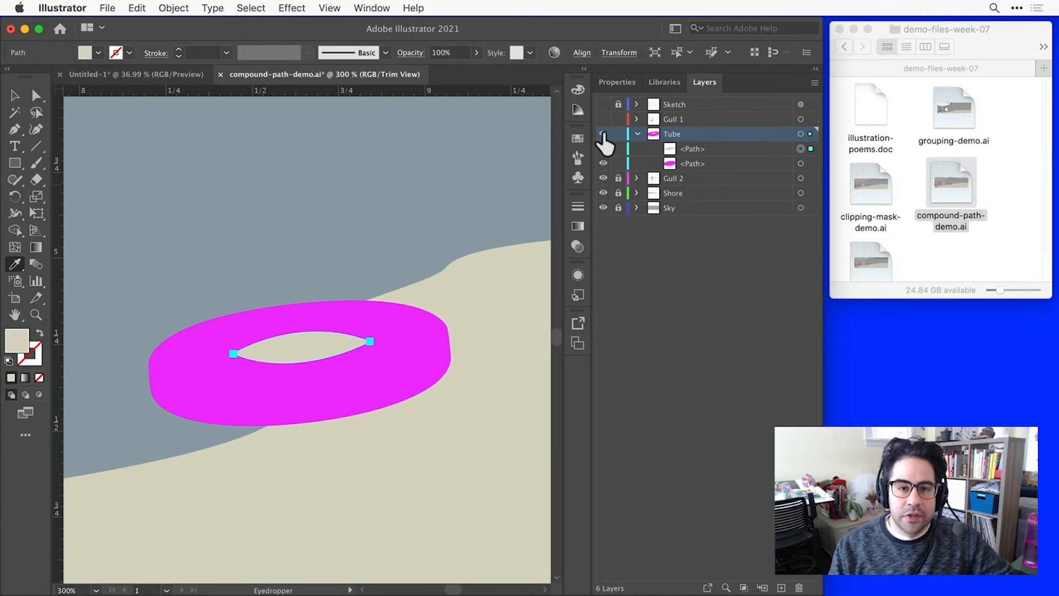
- Combine the tube ring and its hole into one compound path via Object > Compound Path > Make
click(13, 96)
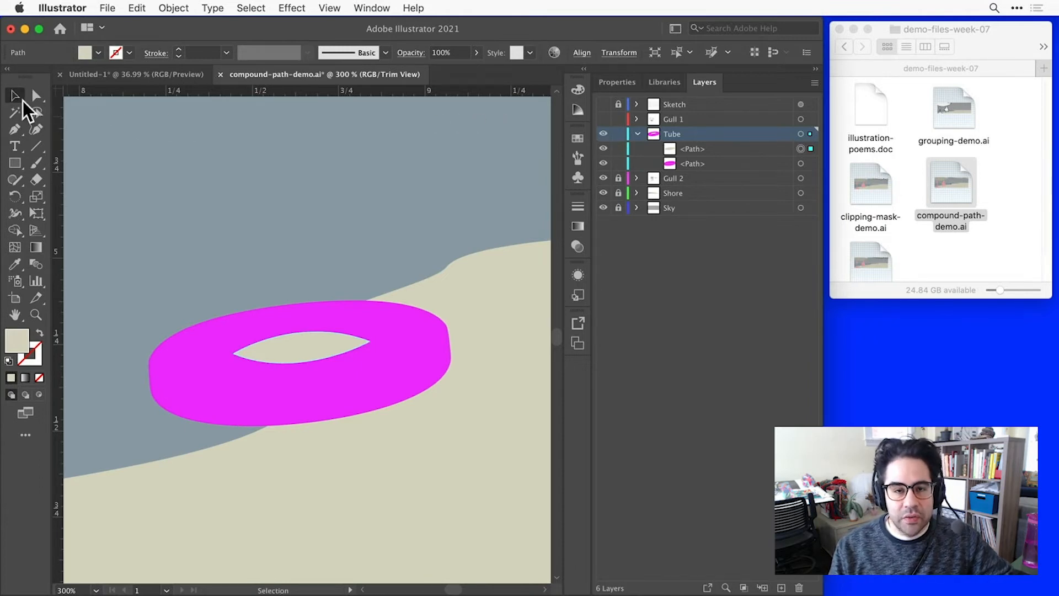
click(302, 350)
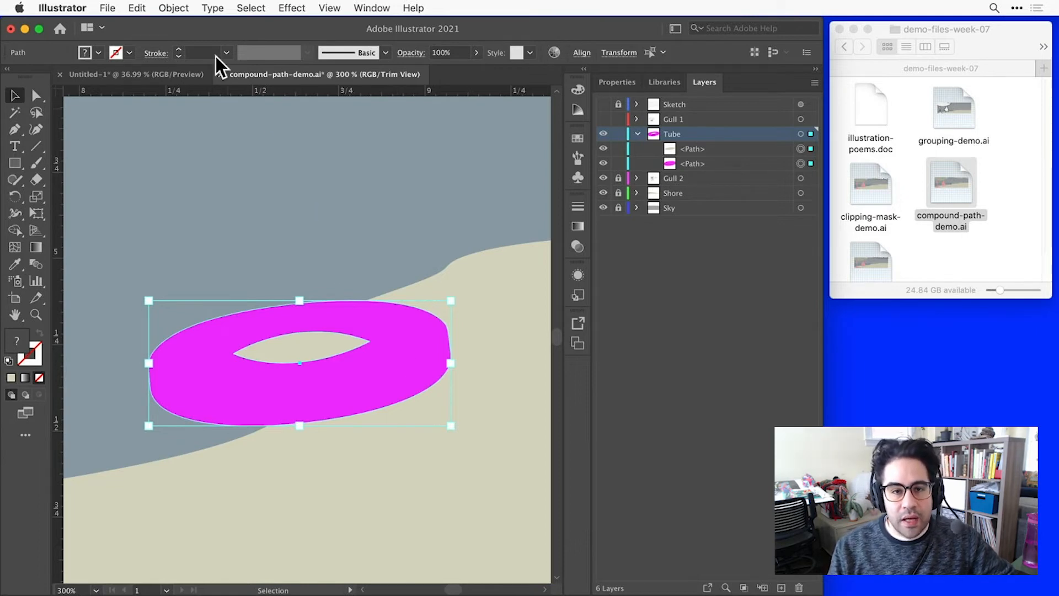
click(174, 7)
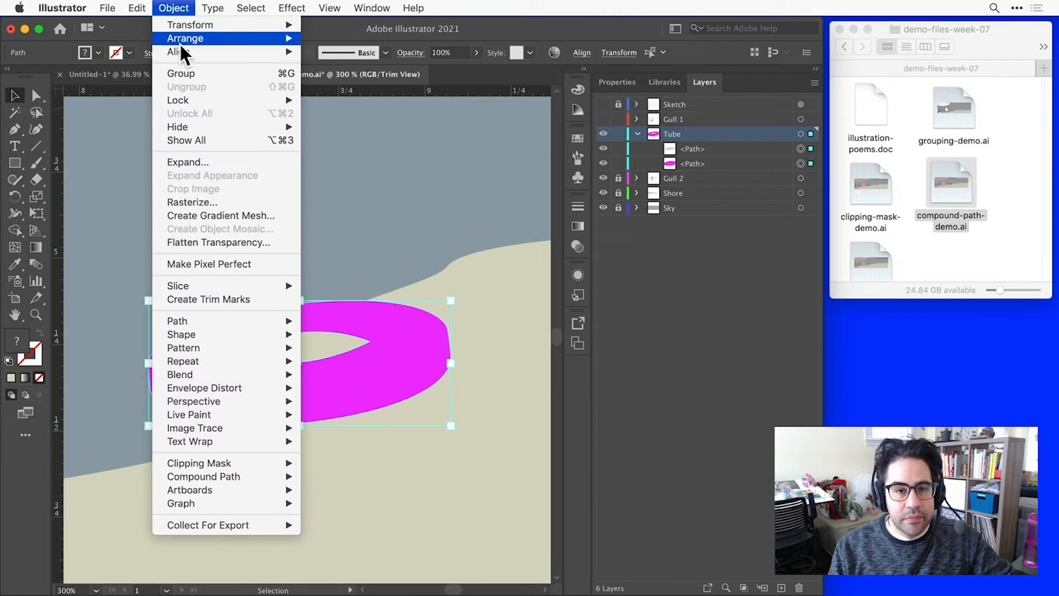
mouse_move(203, 476)
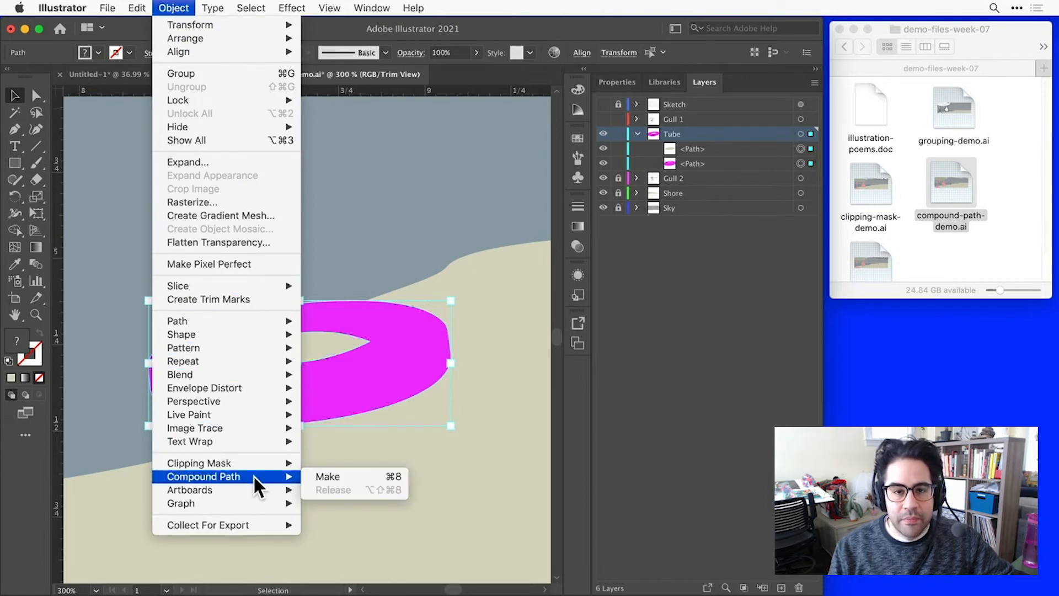
click(326, 476)
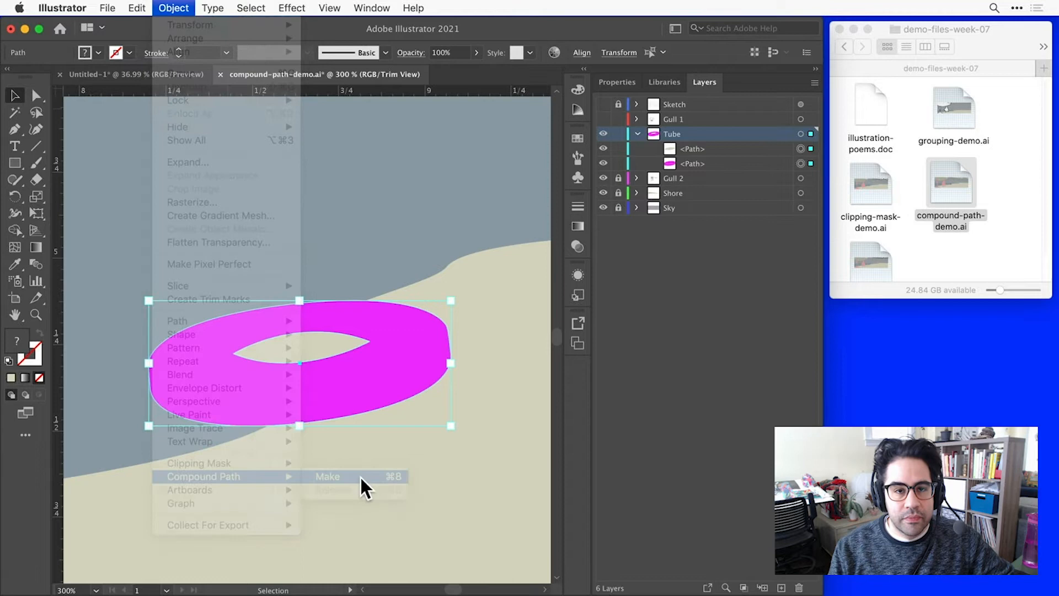
click(328, 476)
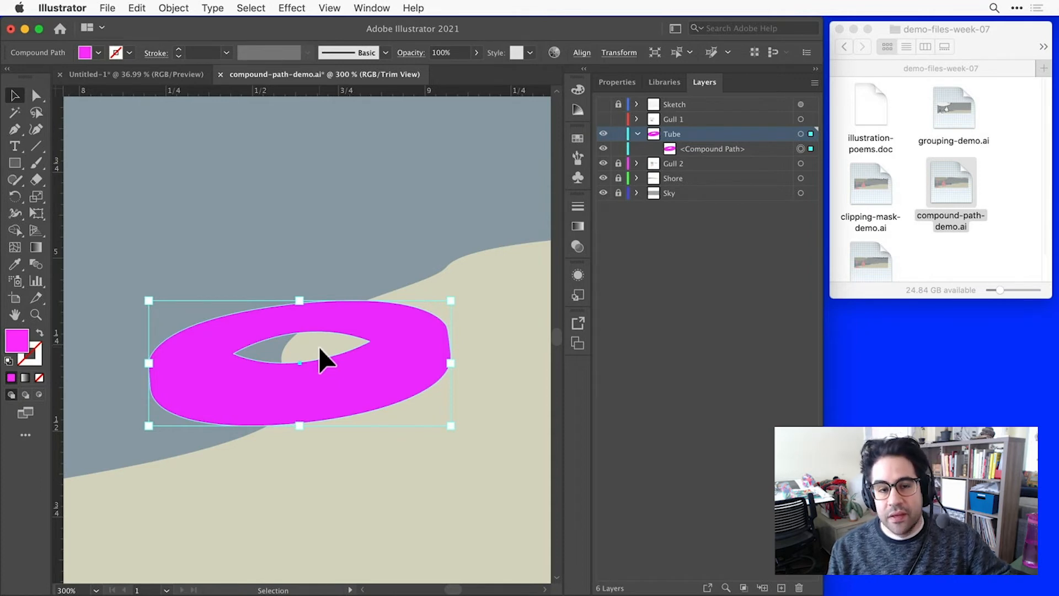
drag(321, 358, 331, 416)
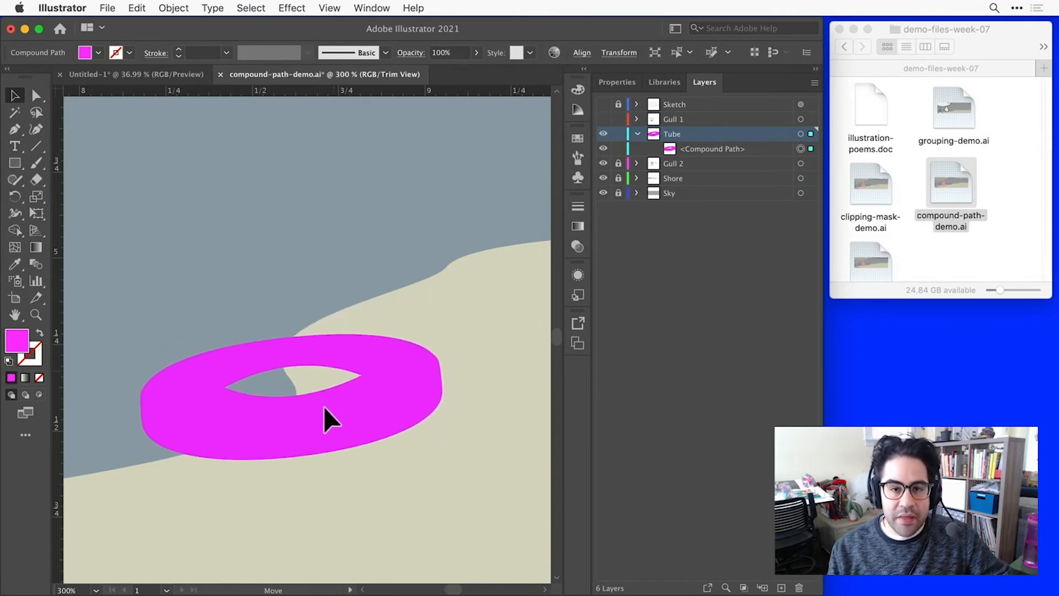
drag(331, 419, 415, 321)
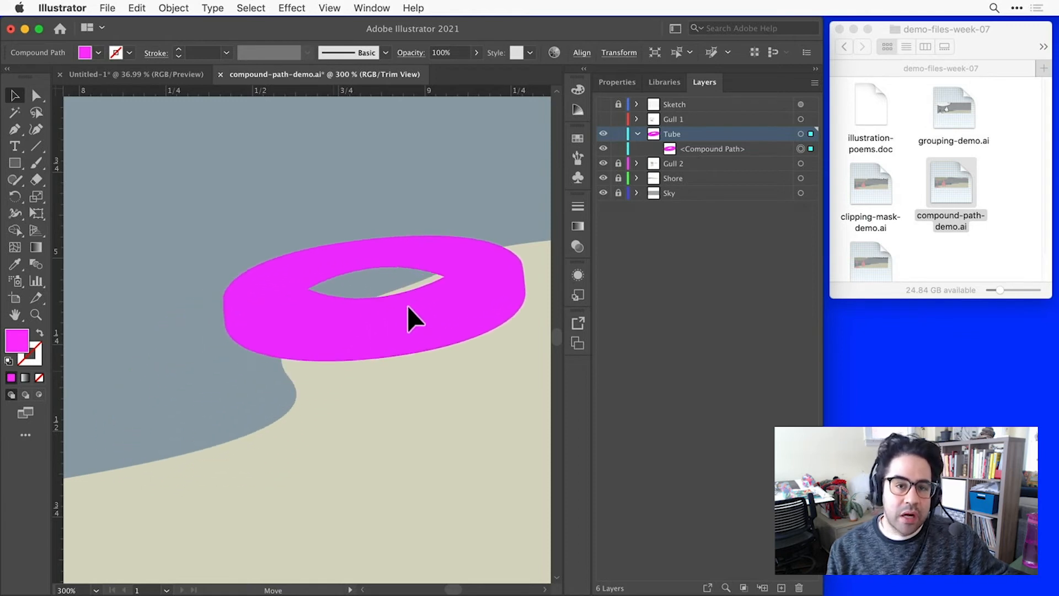
drag(405, 318, 344, 395)
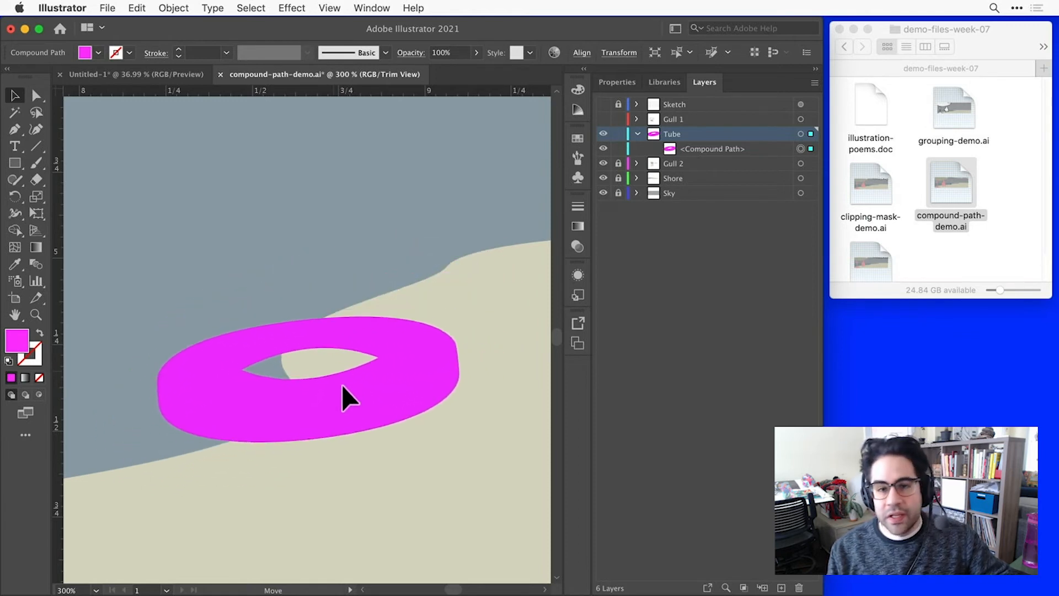
click(346, 400)
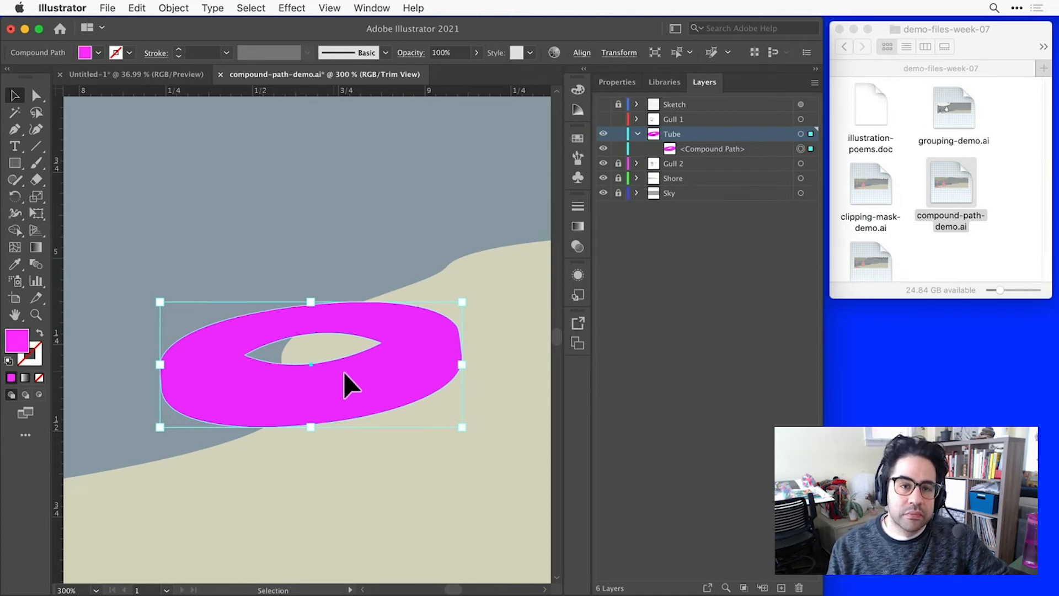
click(711, 148)
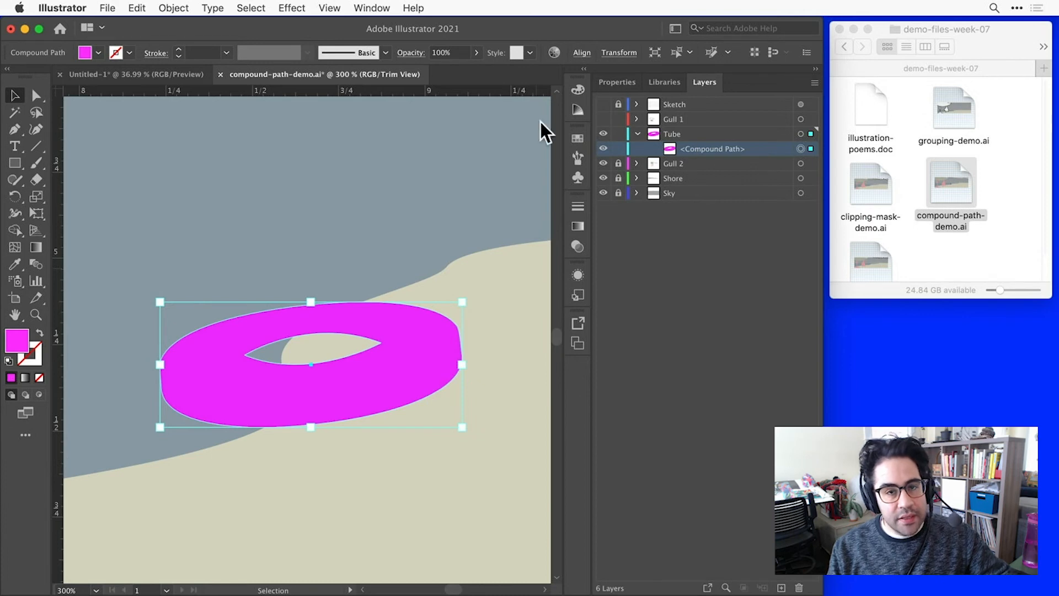
- Reshape the hole's curve with the Direct Selection tool and select its outline points
click(34, 95)
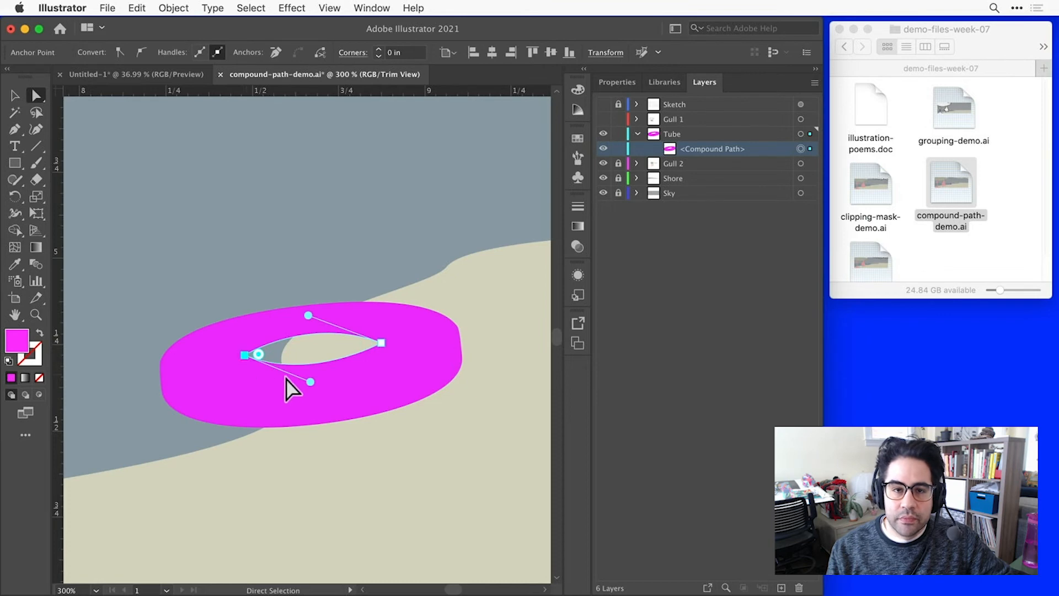
drag(257, 354, 311, 393)
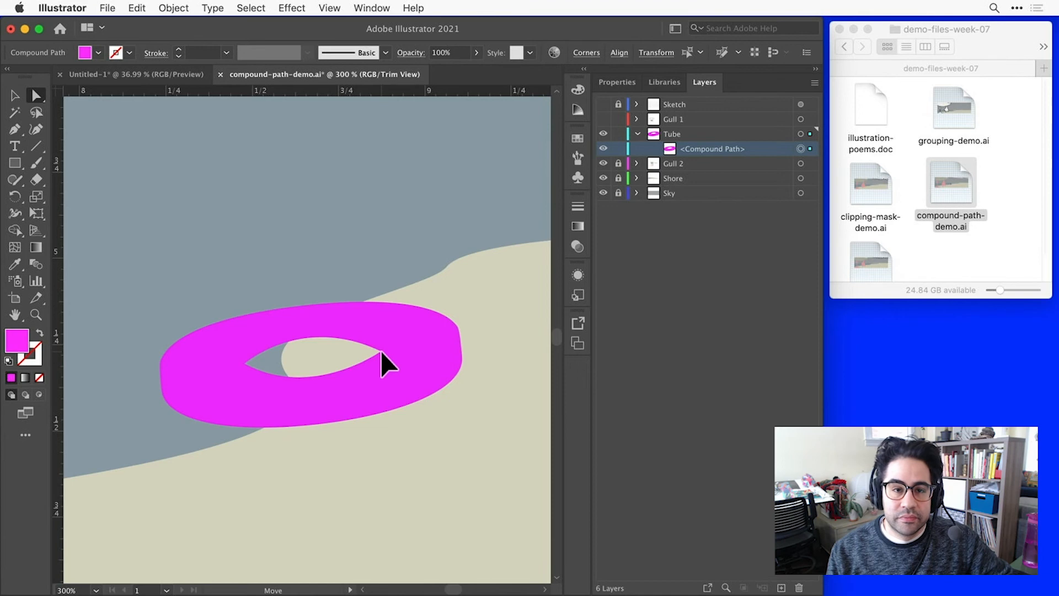
click(380, 359)
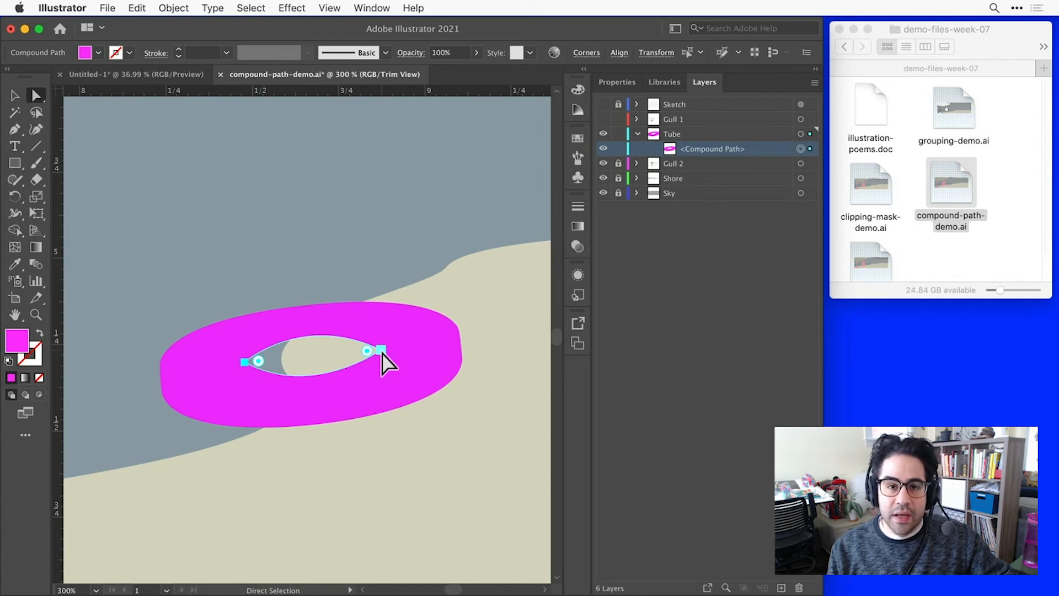
mouse_move(805, 163)
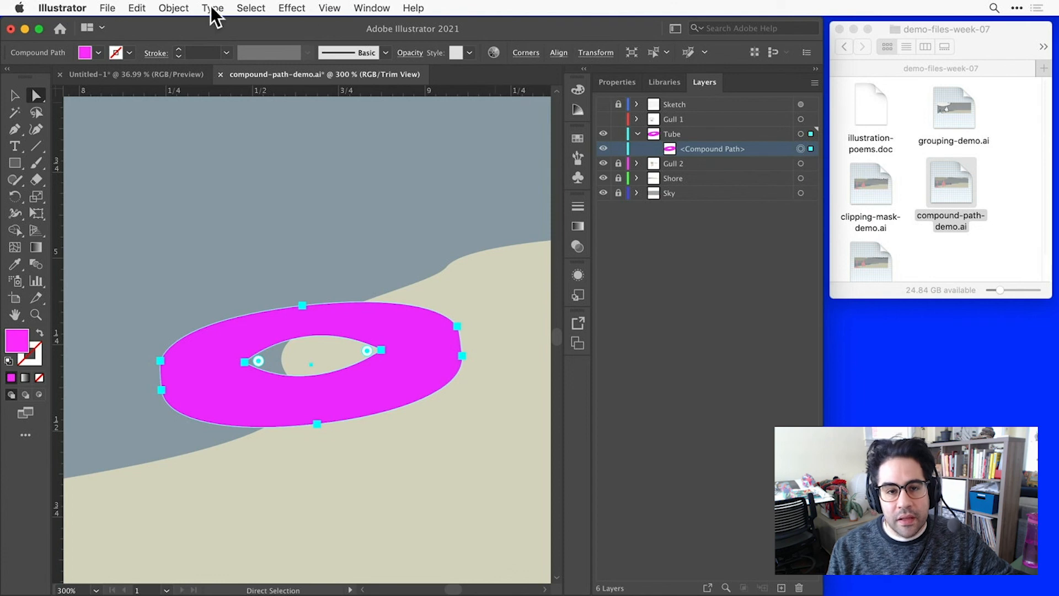
- Release the compound path into two magenta paths and select the second path in the Tube layer
click(174, 8)
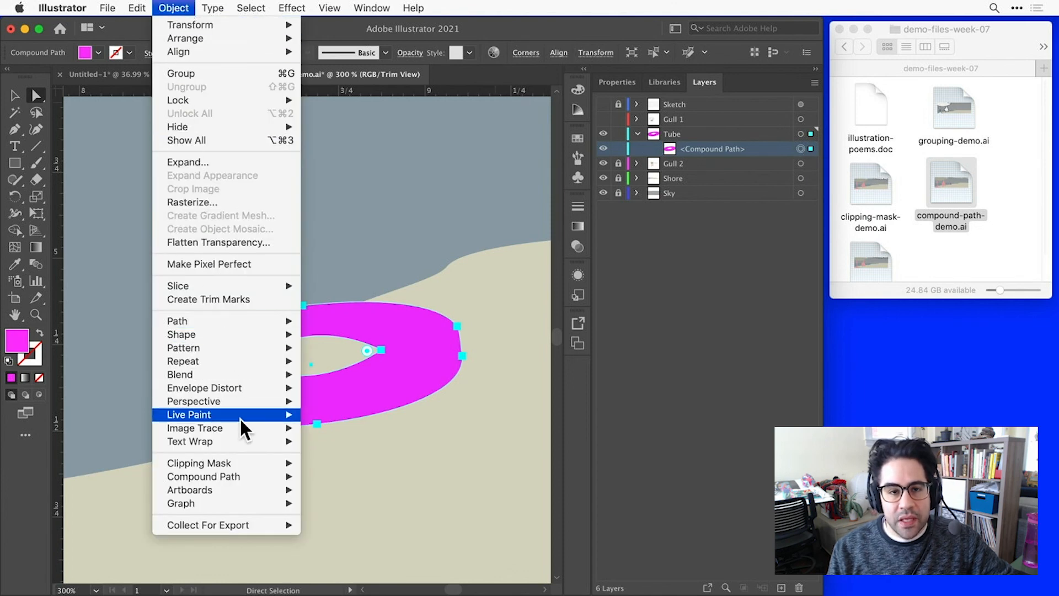
mouse_move(203, 477)
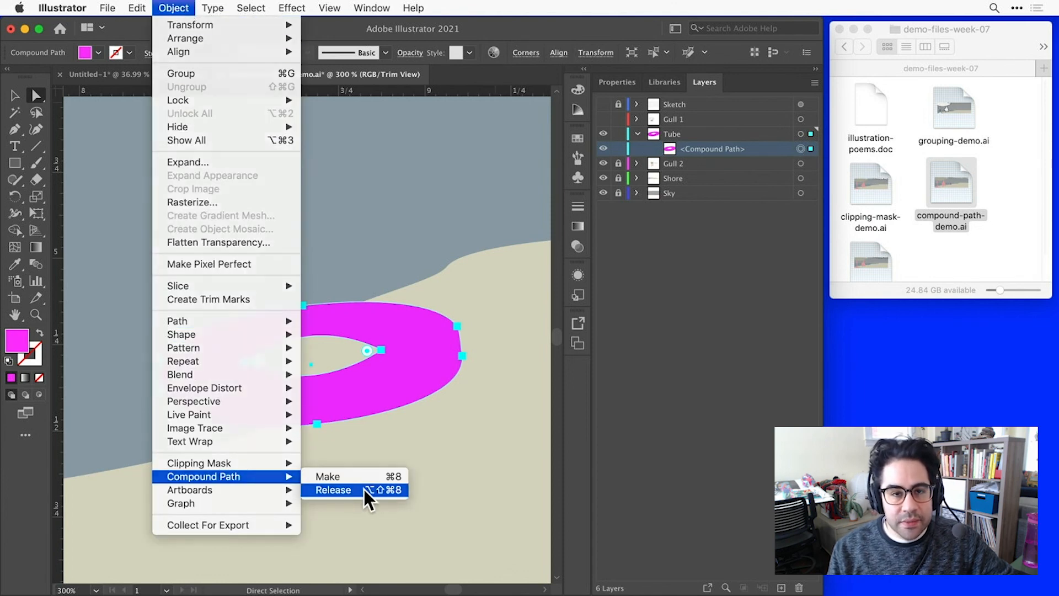
click(332, 489)
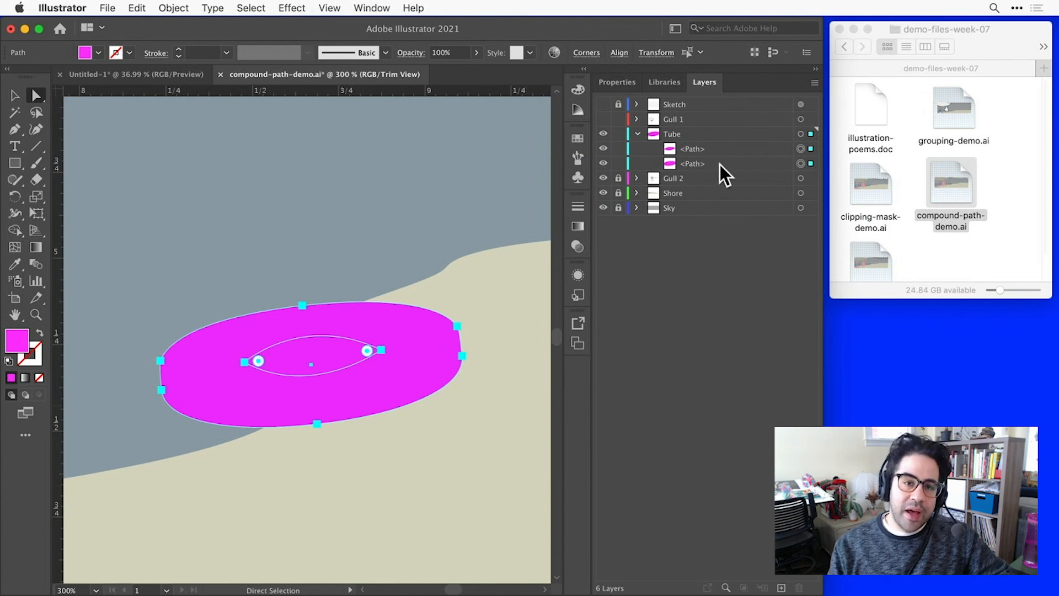
click(712, 163)
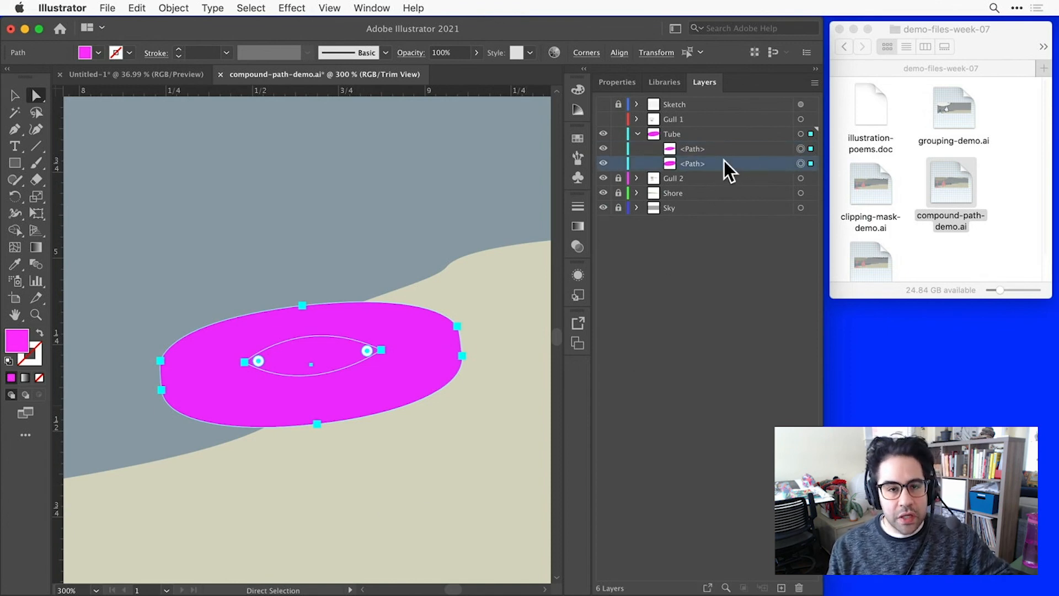